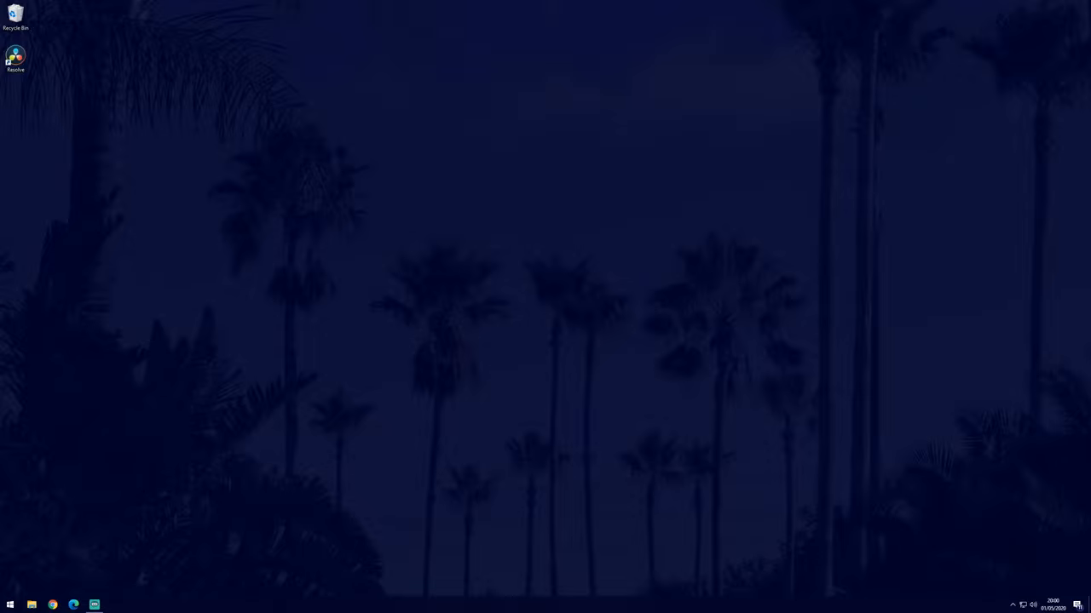
Launch Windows Settings from the Start menu.
{"action": "left_click", "coordinate": [10, 602]}
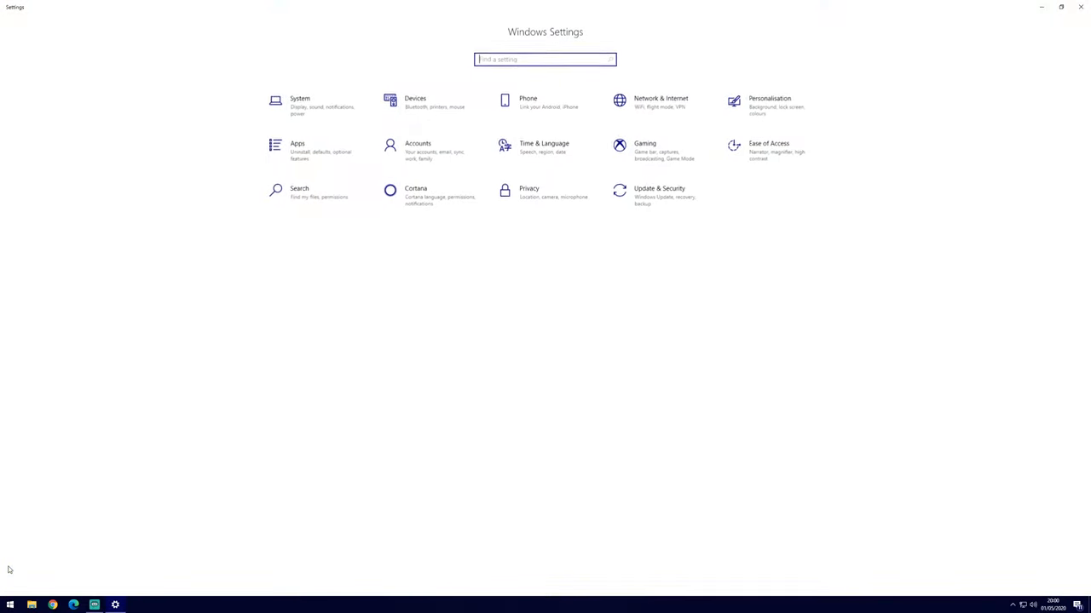
{"action": "mouse_move", "coordinate": [298, 134]}
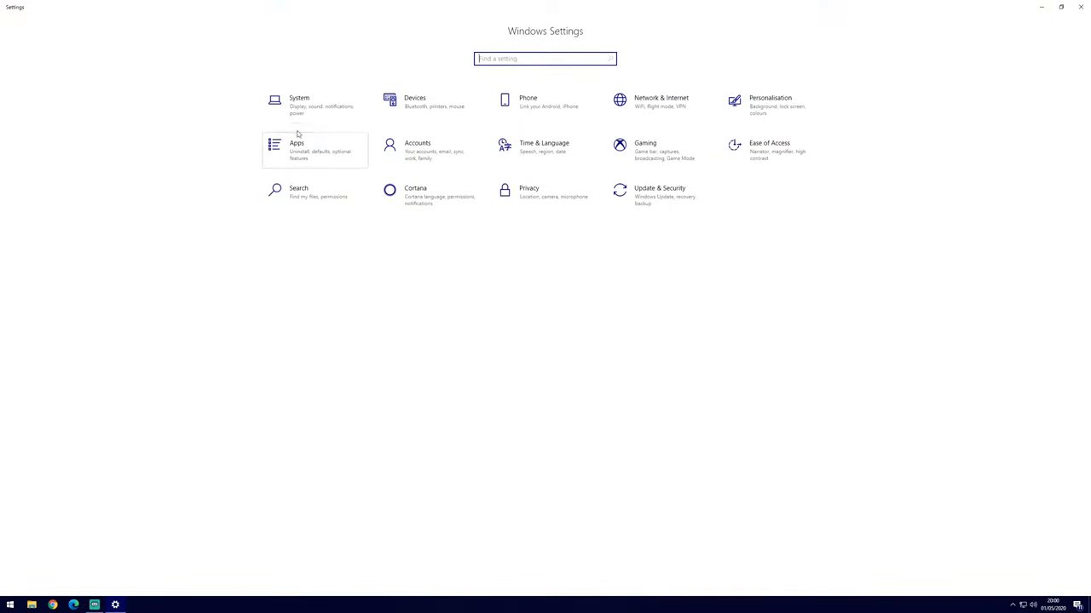
Go to the System section's Sound page.
{"action": "left_click", "coordinate": [299, 103]}
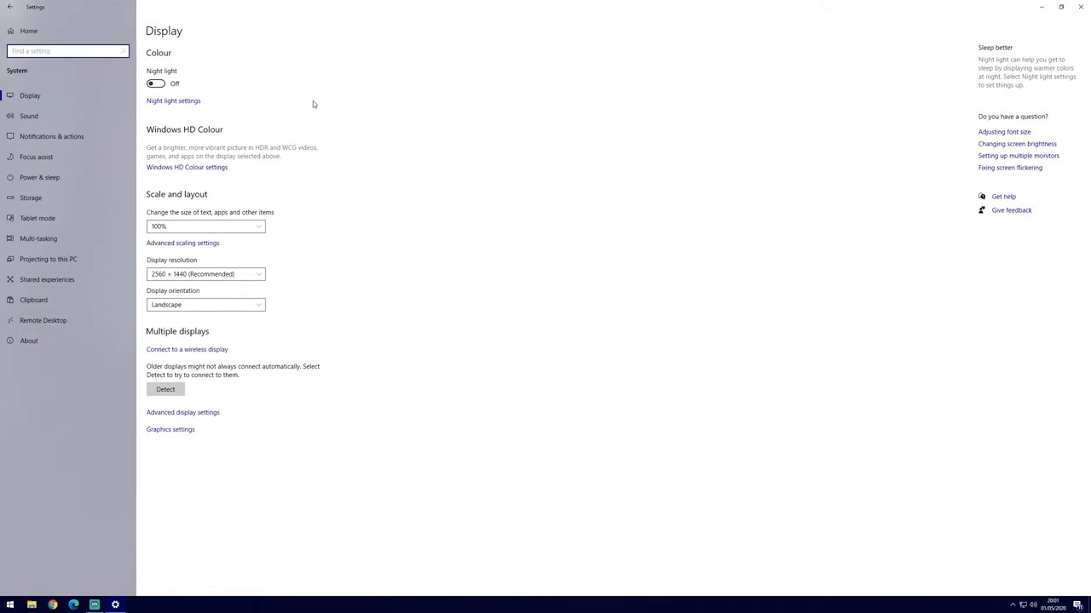
{"action": "mouse_move", "coordinate": [28, 116]}
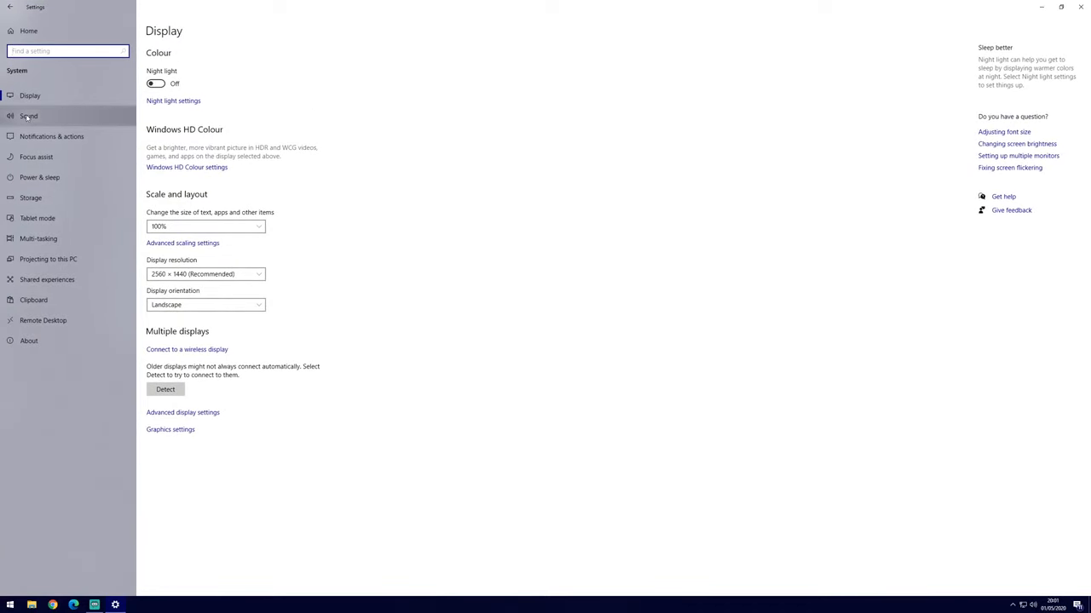
{"action": "left_click", "coordinate": [29, 116]}
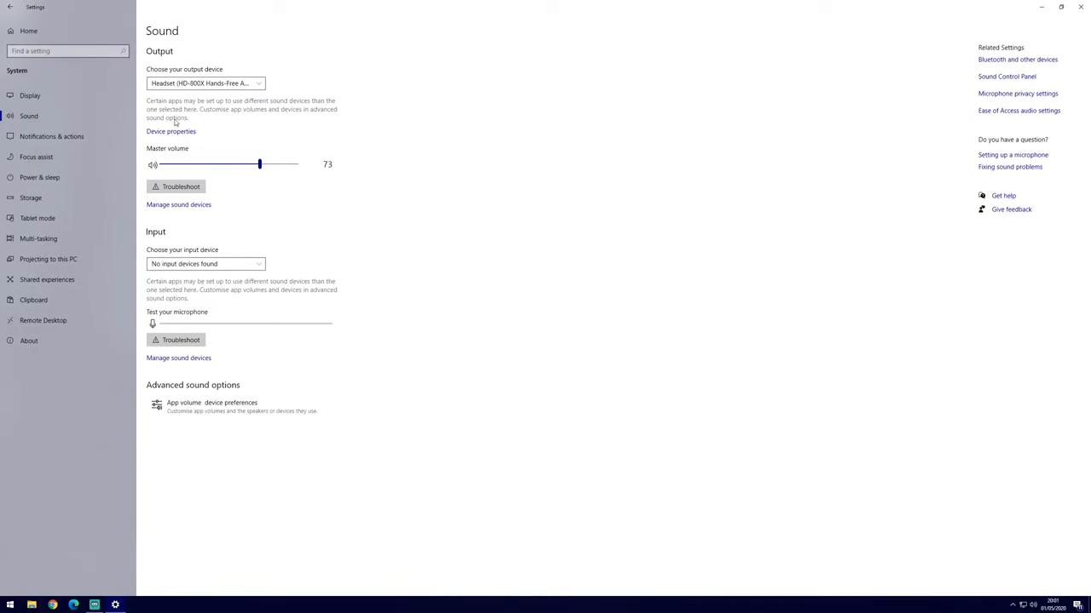
{"action": "mouse_move", "coordinate": [435, 130]}
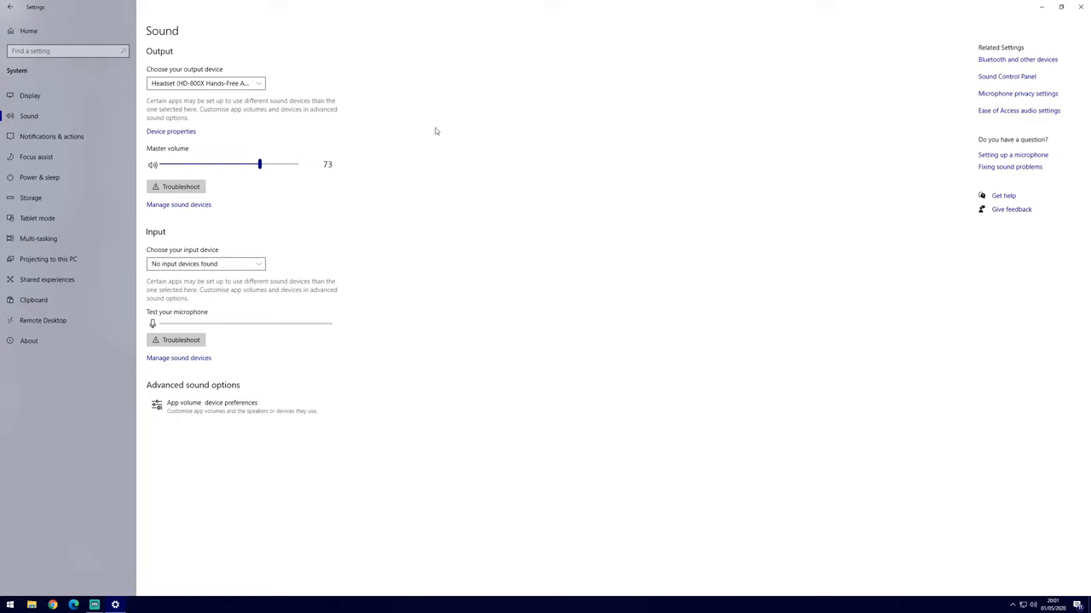
{"action": "mouse_move", "coordinate": [988, 83]}
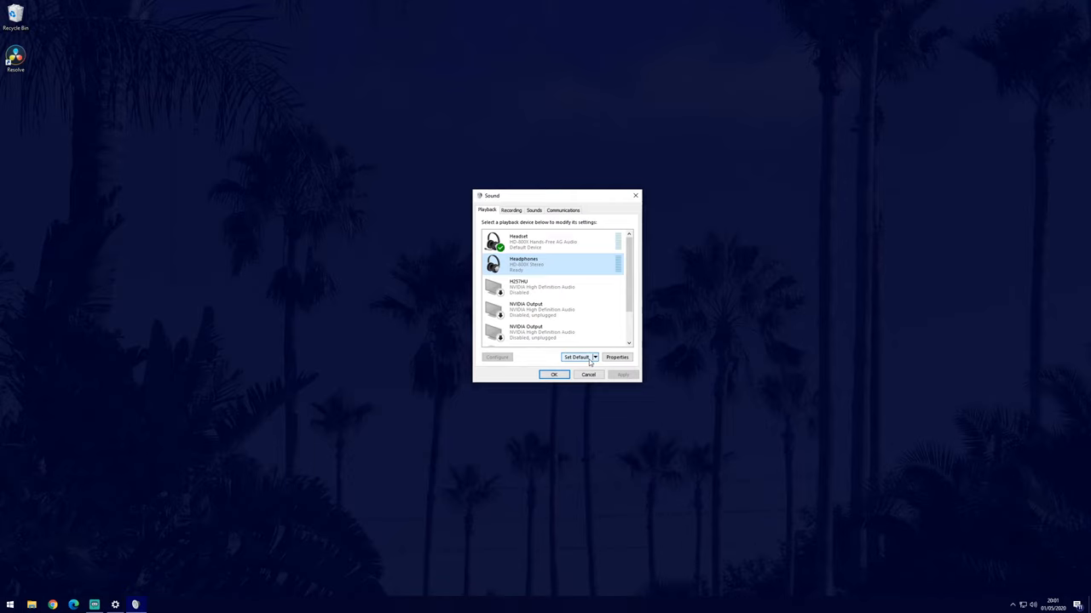
Set Headphones as the default playback device and bring up the NVIDIA Output device's shortcut menu.
{"action": "left_click", "coordinate": [575, 357]}
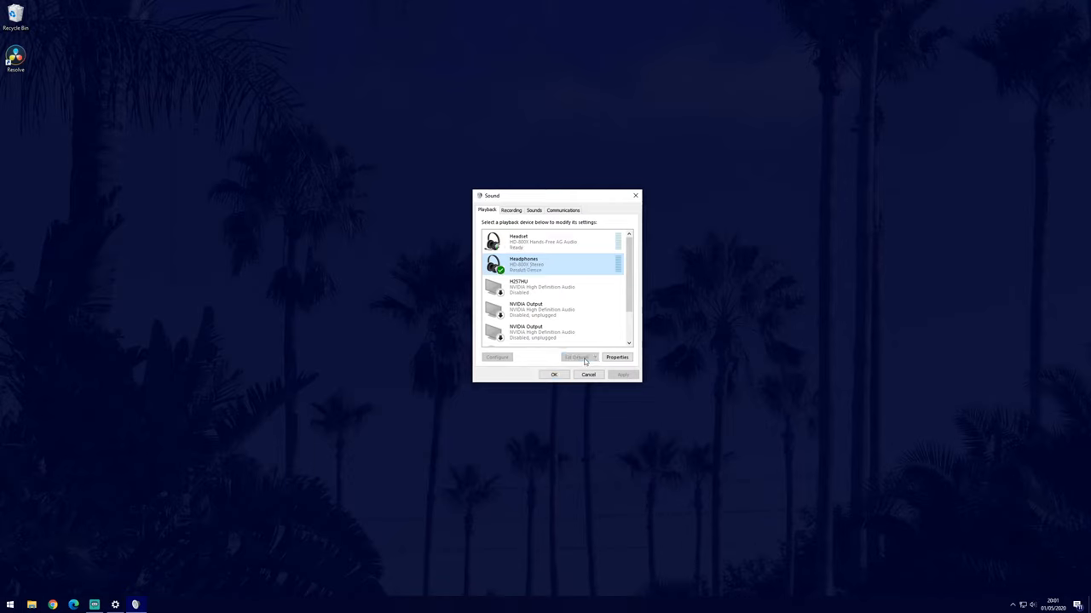
{"action": "left_click", "coordinate": [571, 357]}
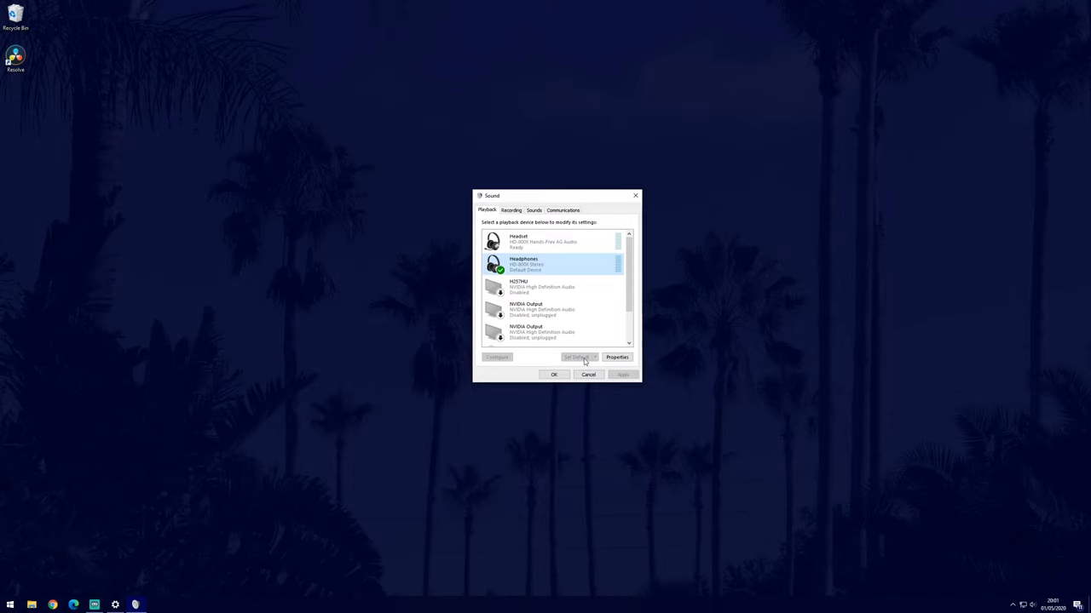
{"action": "right_click", "coordinate": [538, 310]}
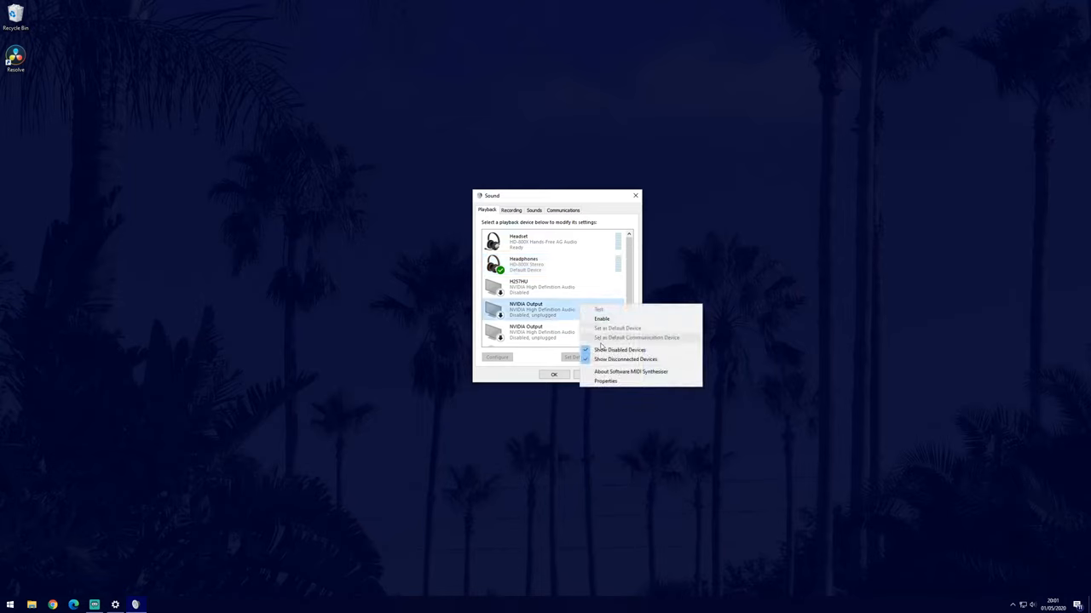